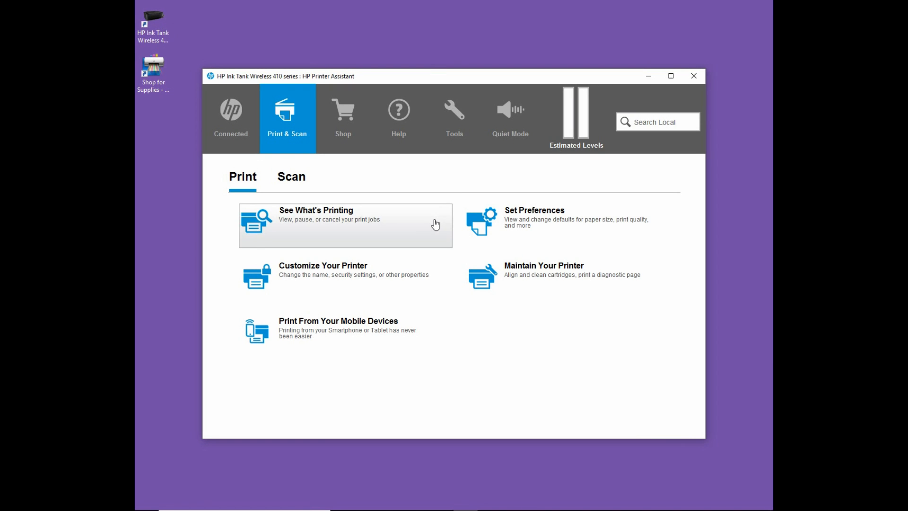
mouse_move(535, 360)
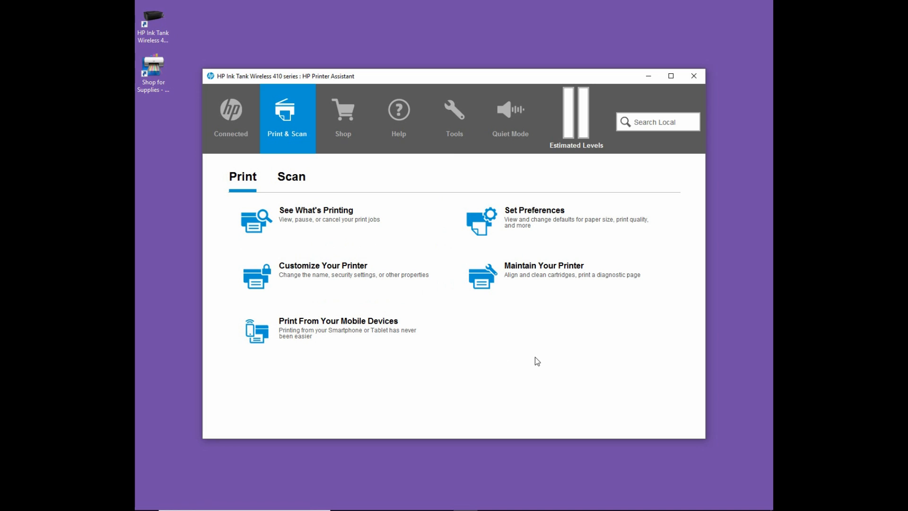
mouse_move(461, 131)
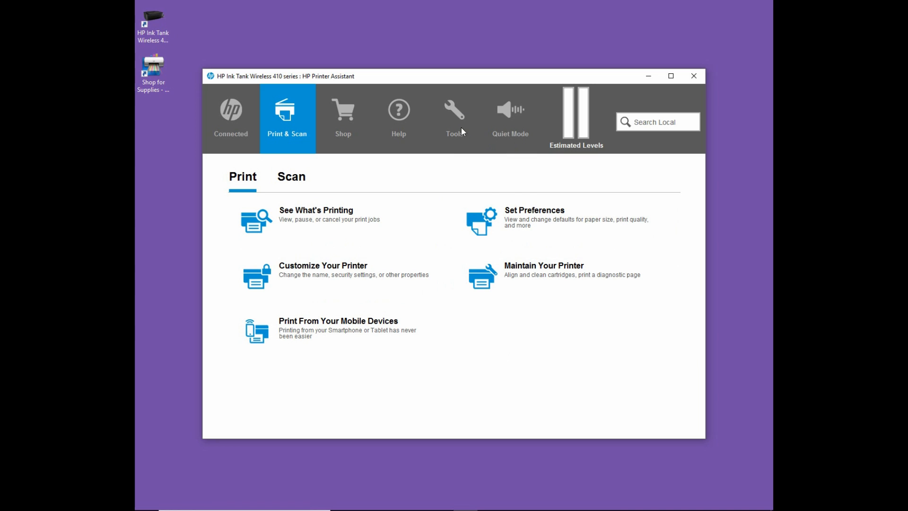
Switch the Ink Tank Wireless 410's assistant to its Tools page.
click(455, 116)
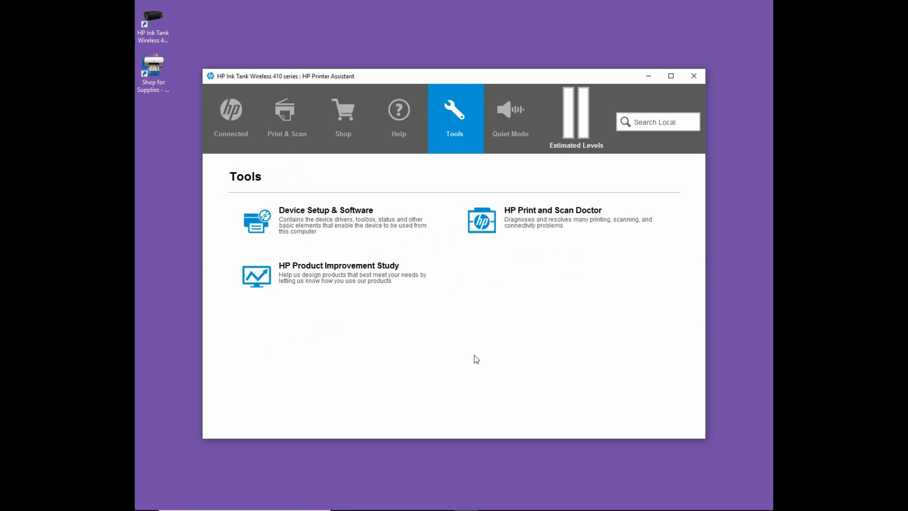
mouse_move(479, 354)
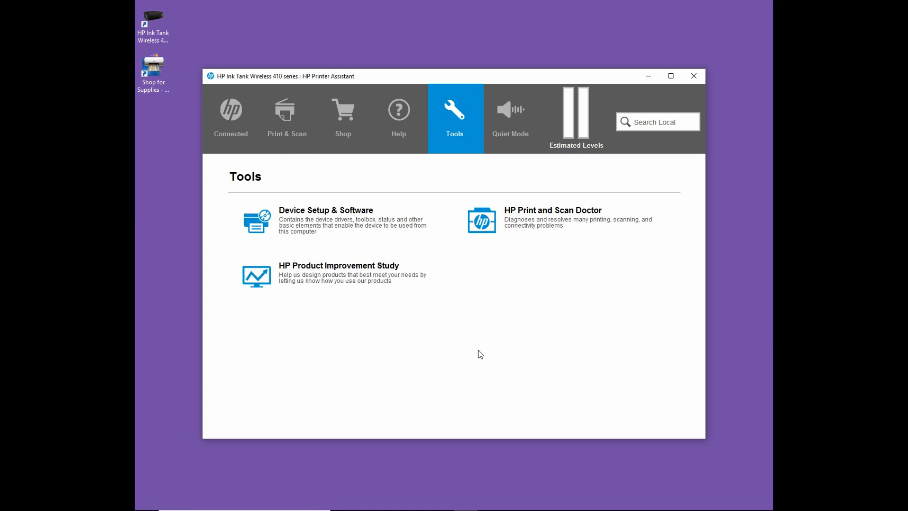
From Device Setup & Software, choose 'Convert a USB connected device to wireless'.
click(325, 210)
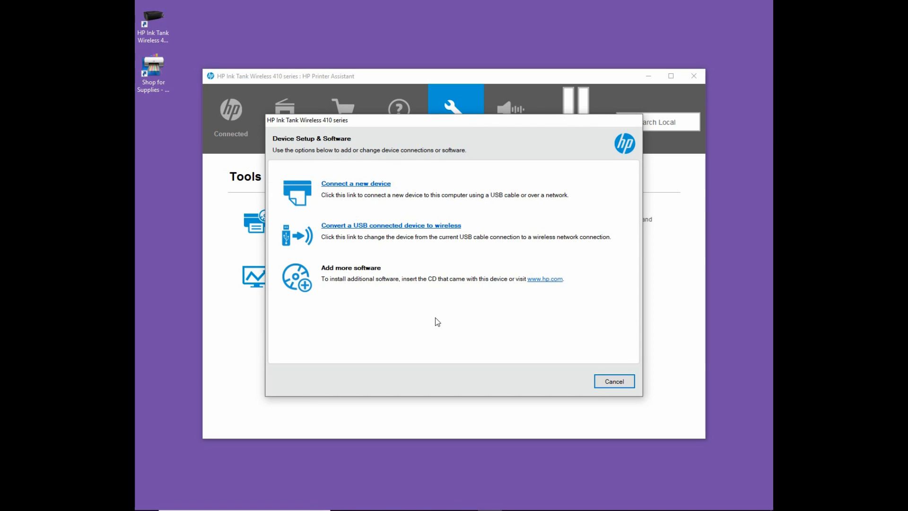
mouse_move(439, 226)
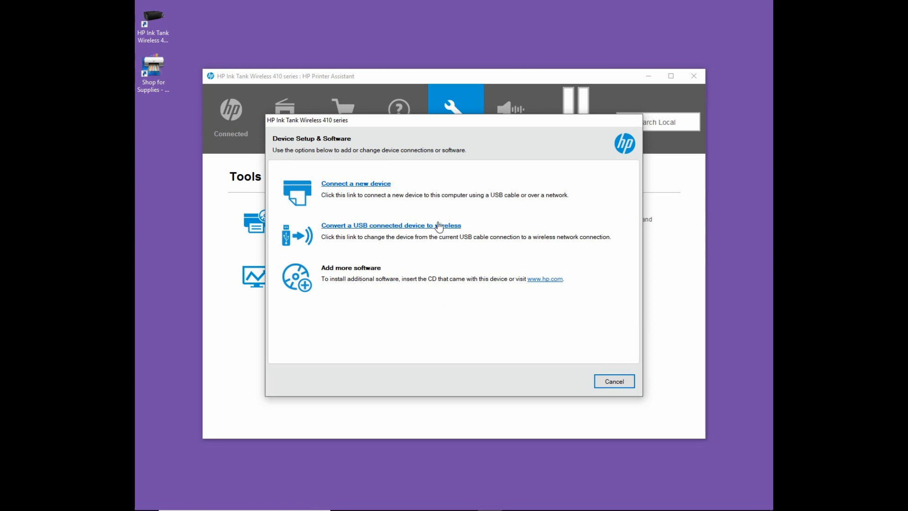
click(614, 381)
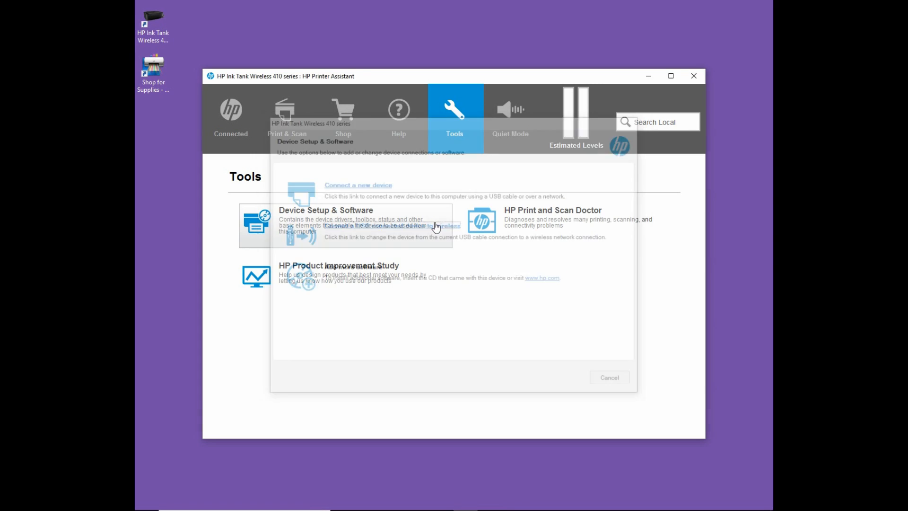
Choose 'Yes, access my computer or router to retrieve my wireless network settings'.
click(376, 225)
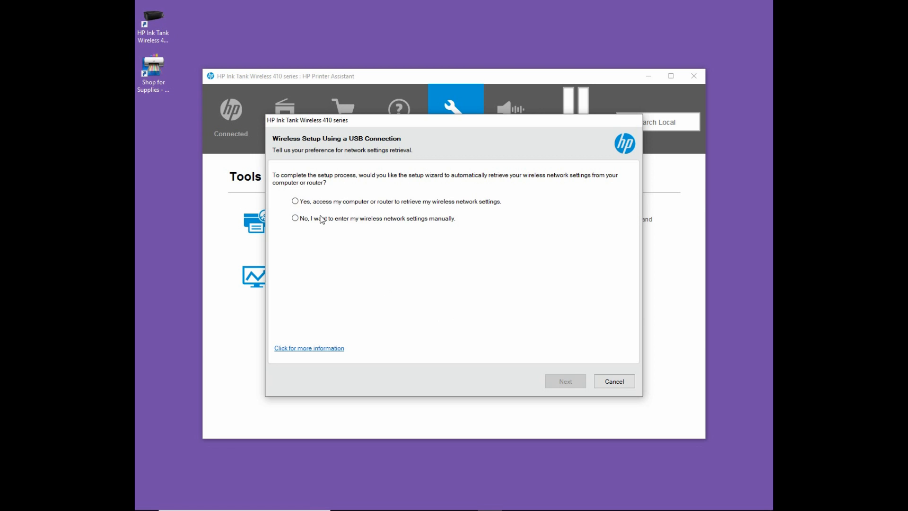
click(295, 201)
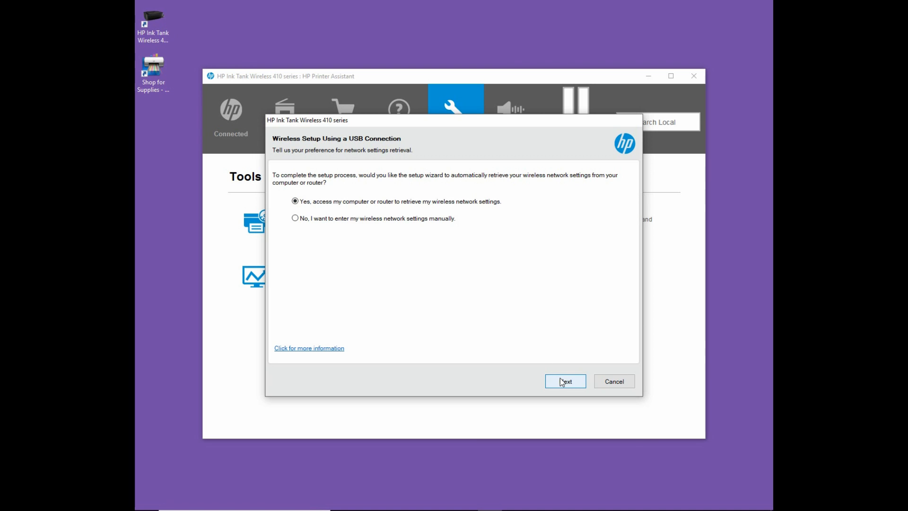
Accept the detected Technology Tips network and connect the printer to it until setup completes.
click(564, 381)
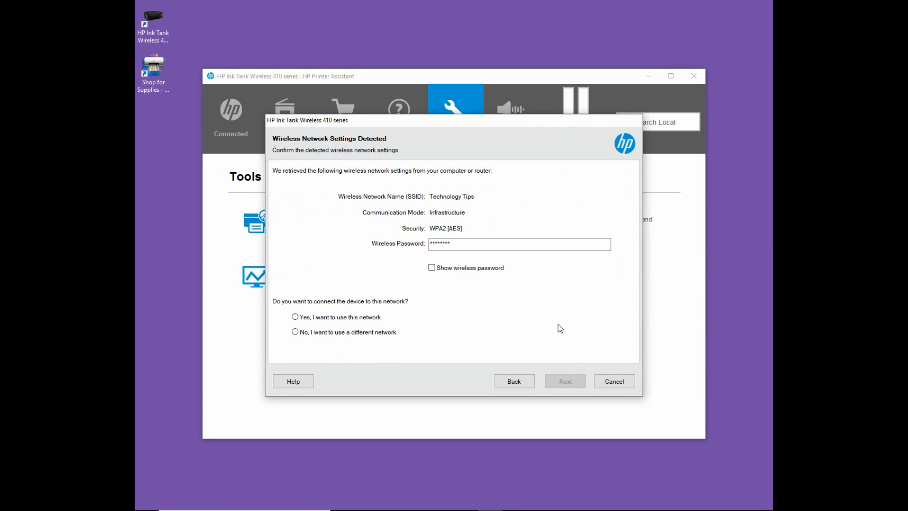
mouse_move(456, 255)
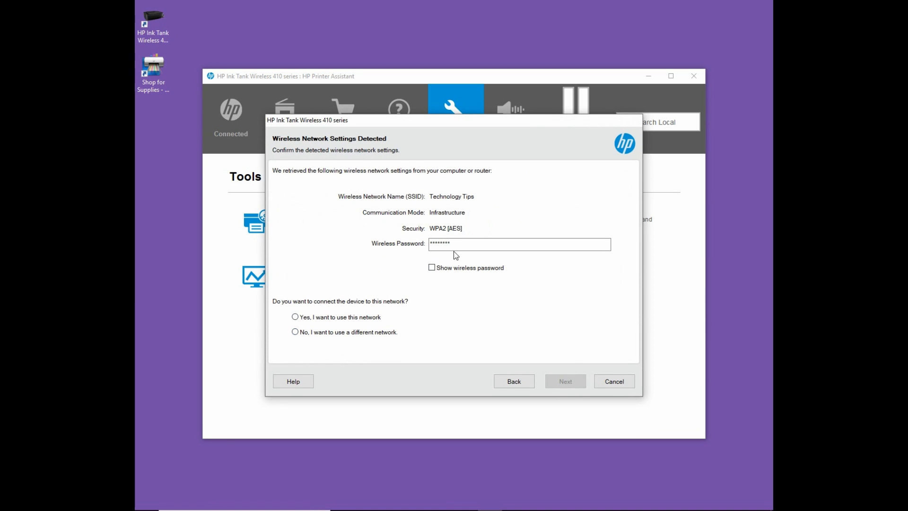
mouse_move(483, 209)
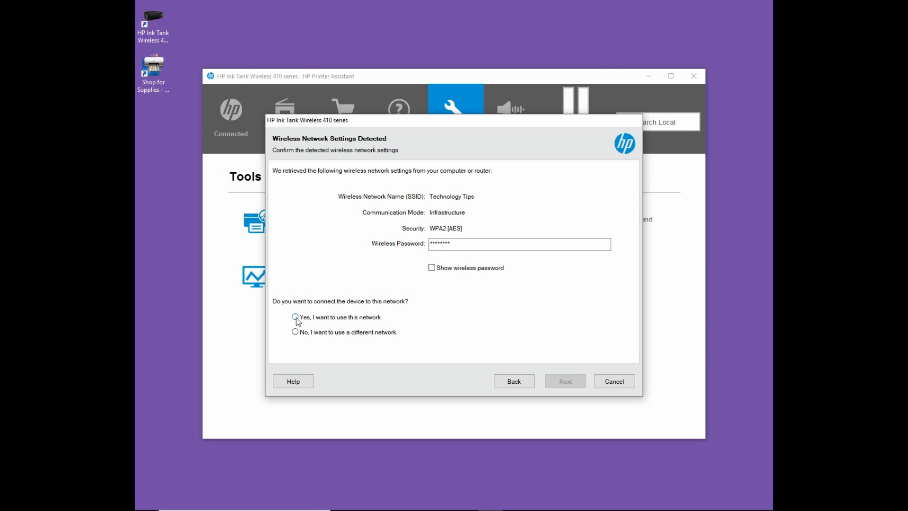
click(295, 316)
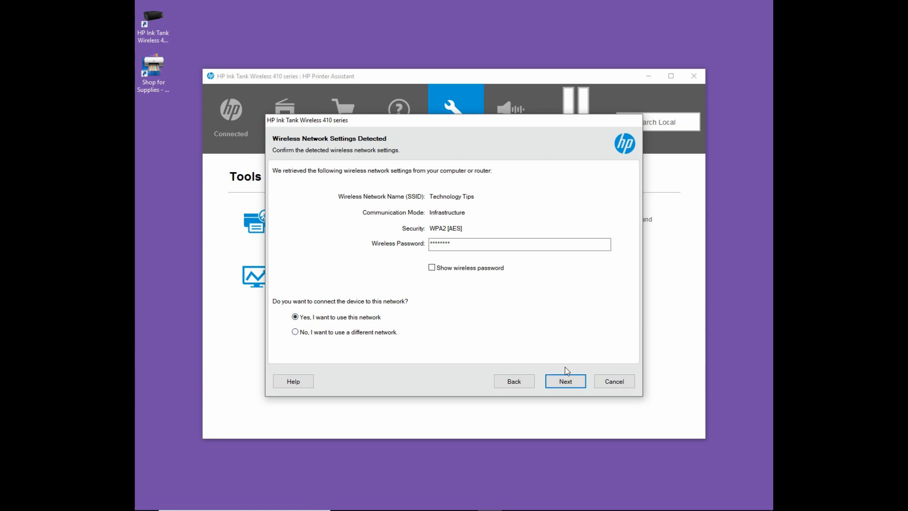
click(565, 381)
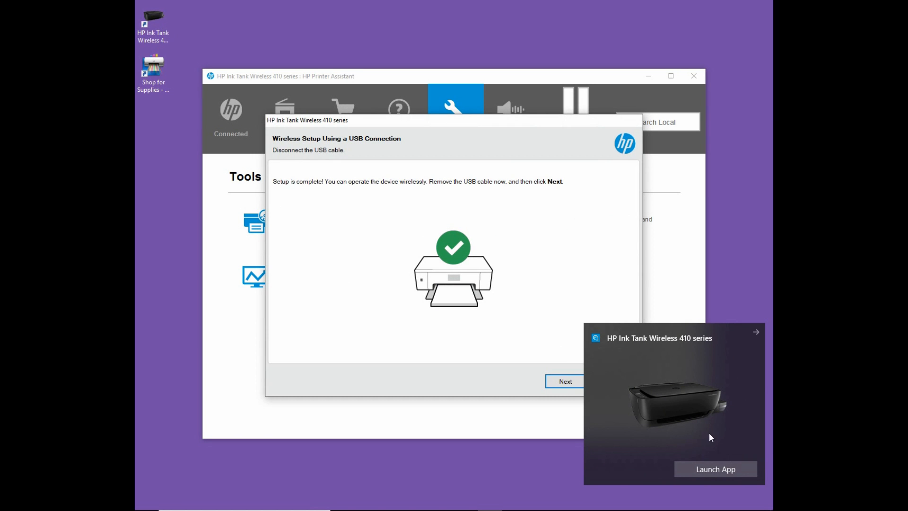
mouse_move(675, 422)
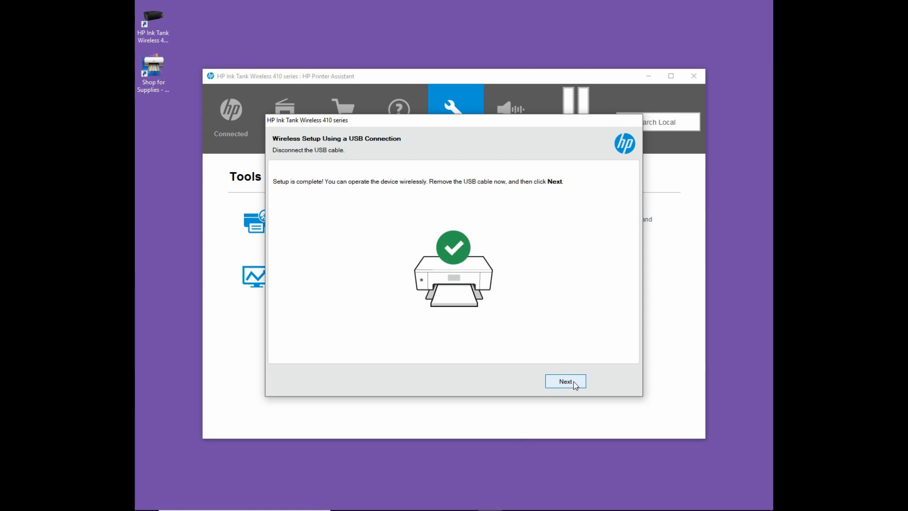
Move past the setup-complete screen and confirm OK on the Disconnect USB Cable prompt.
click(565, 381)
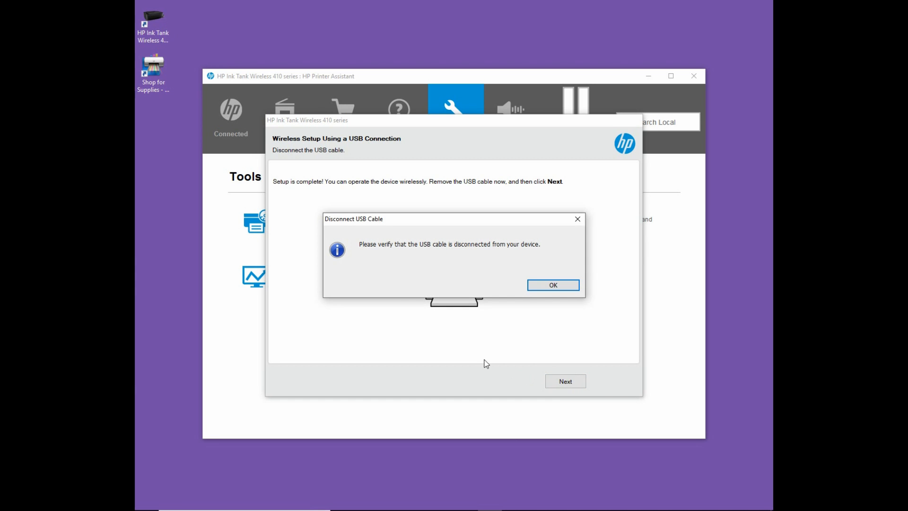
mouse_move(400, 281)
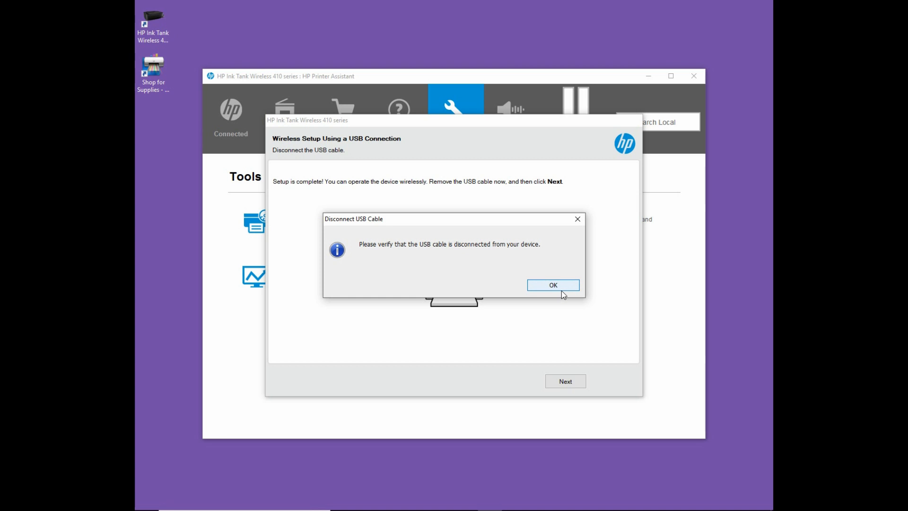
mouse_move(566, 289)
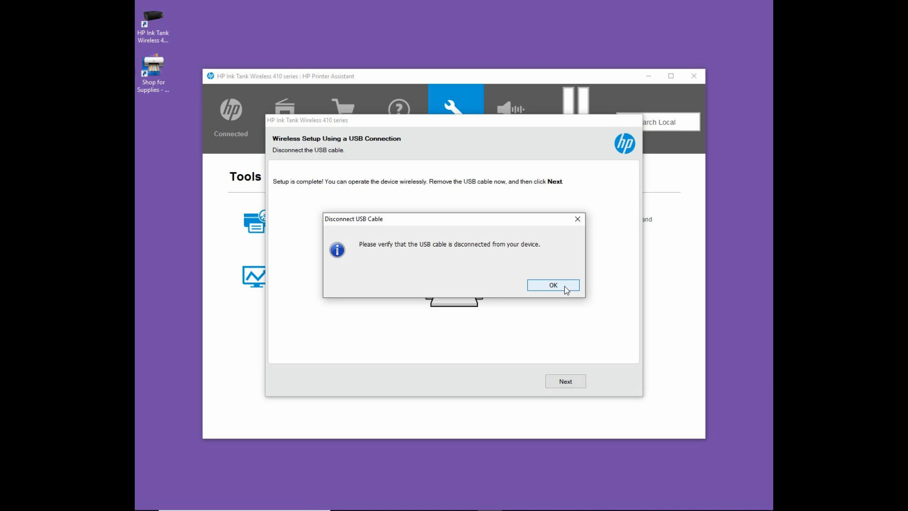
click(552, 285)
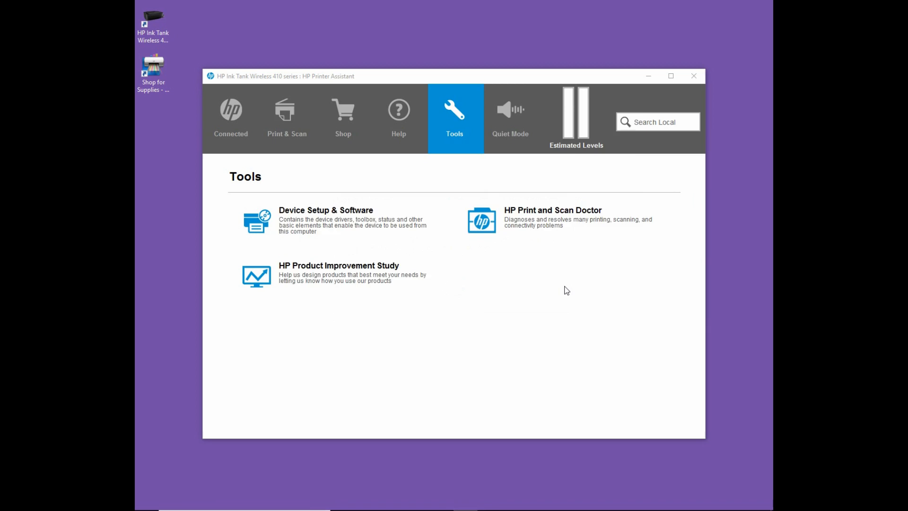
Skip HP Connected registration via 'Skip without activating' on the Register your printer window.
click(326, 210)
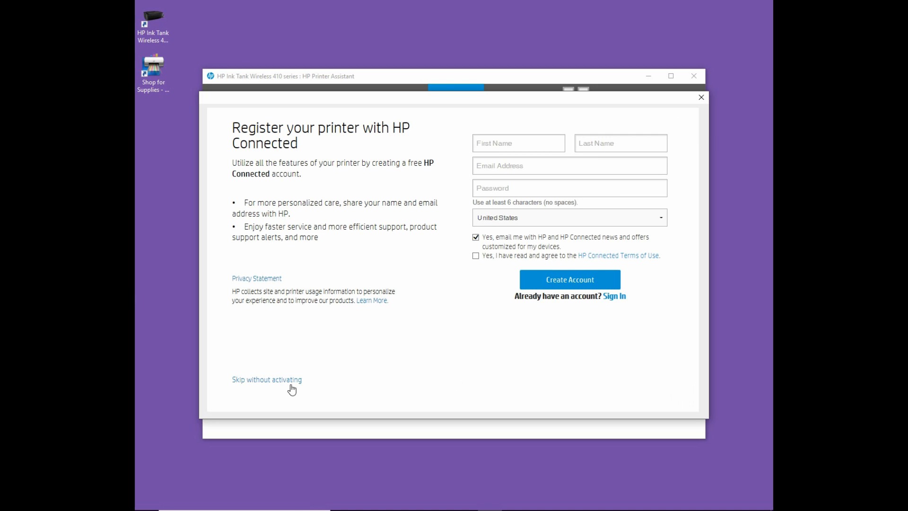
click(267, 380)
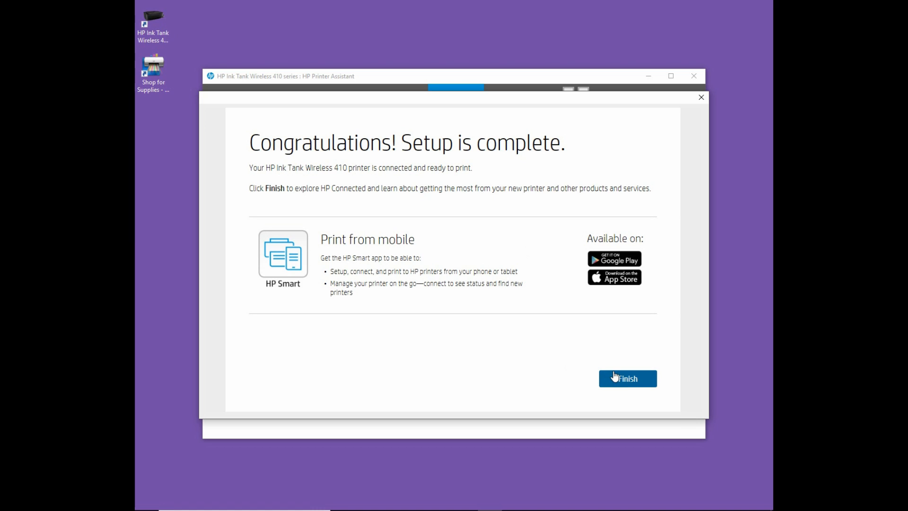
Finish setup, close the HP Connected window and confirm Close to return to Tools.
click(627, 379)
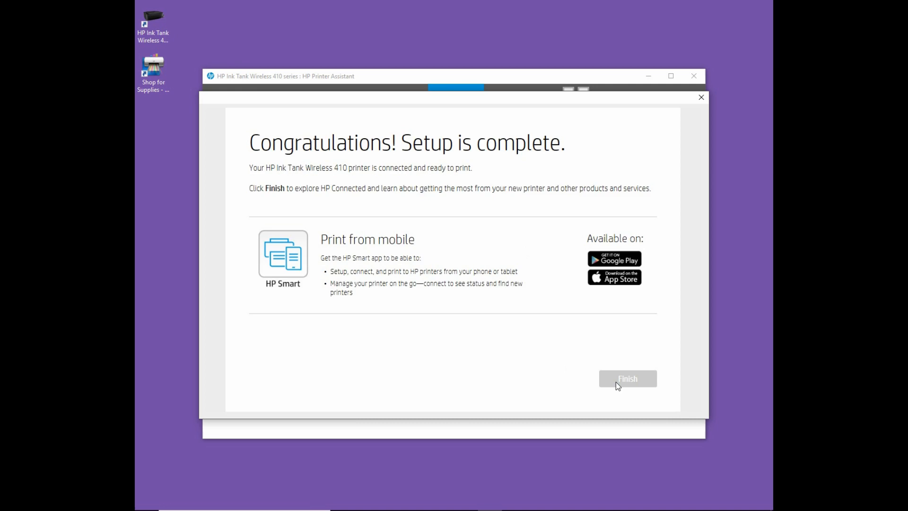
click(626, 378)
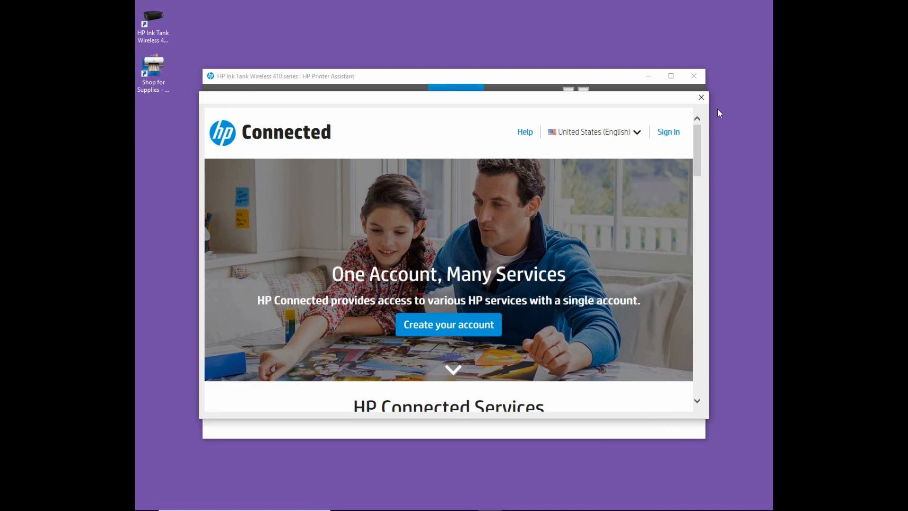
click(701, 98)
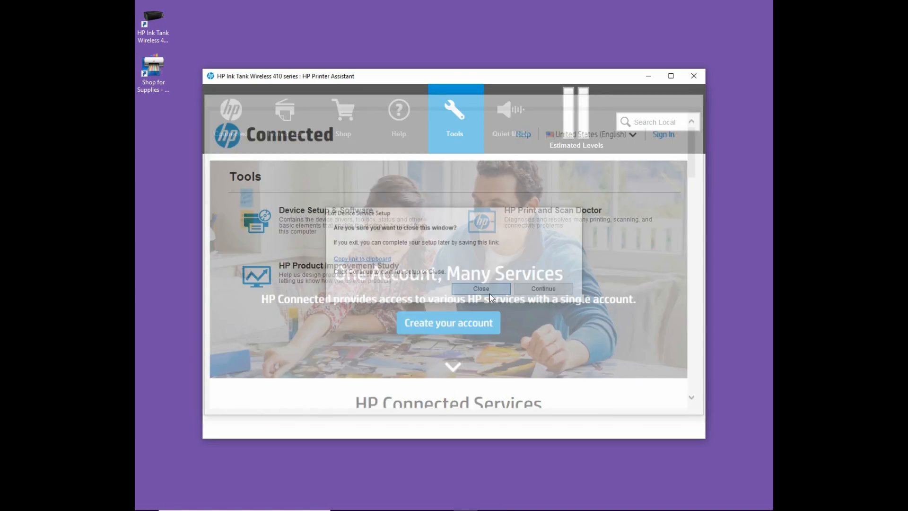
click(481, 289)
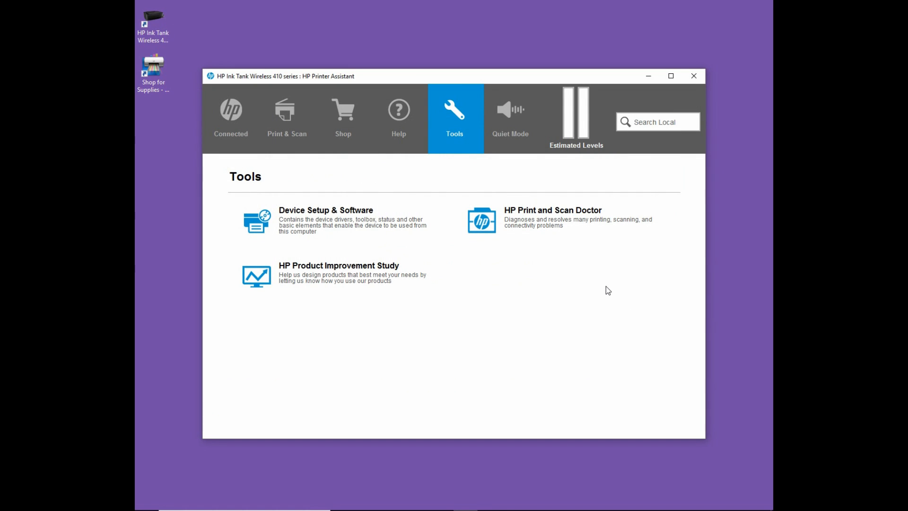